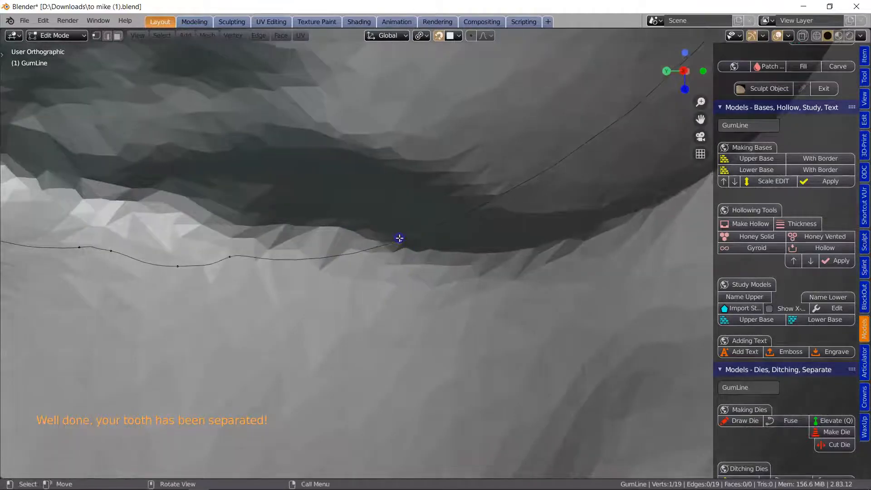
- Drag the gum line's end vertex along the gum margin at the tooth base
left_click_drag(399, 238, 537, 251)
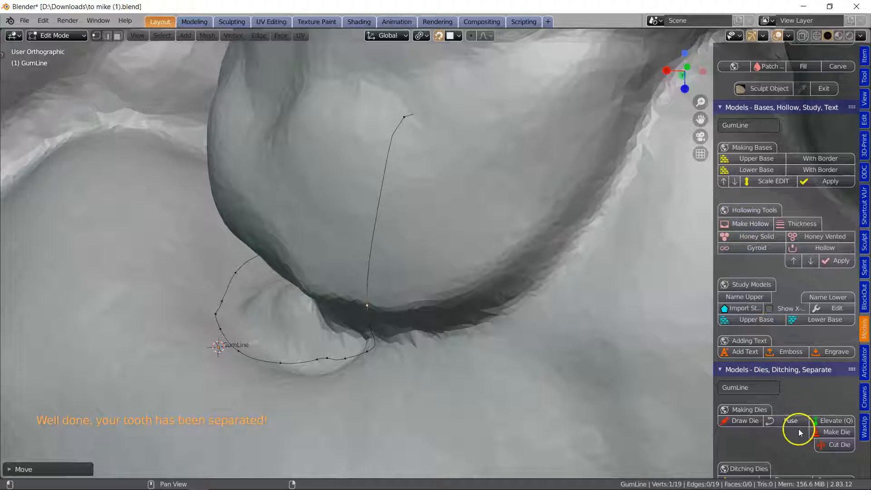
scroll("down", 3)
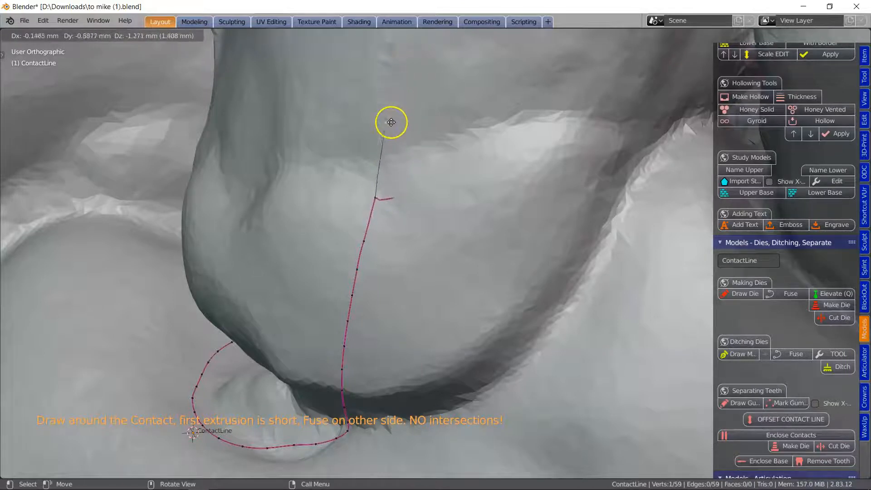
- Extend the contact line up the tooth's side and onward along the contact area
left_click_drag(390, 122, 387, 180)
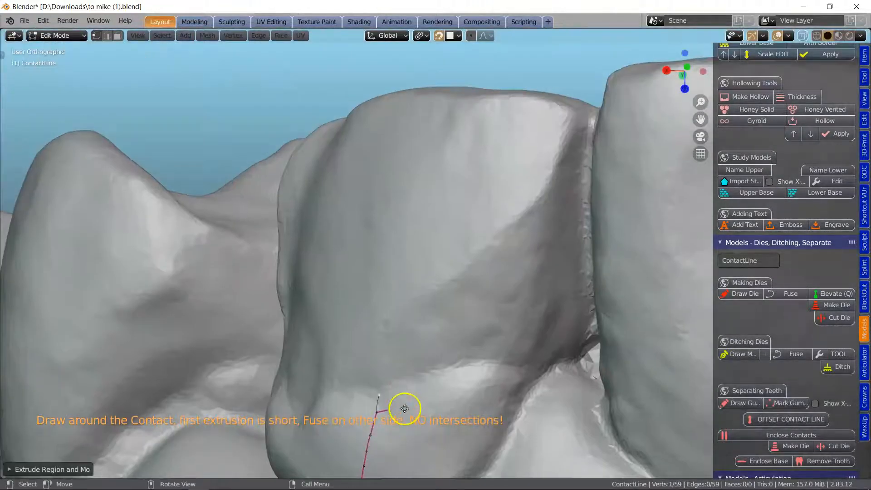
left_click_drag(404, 408, 442, 146)
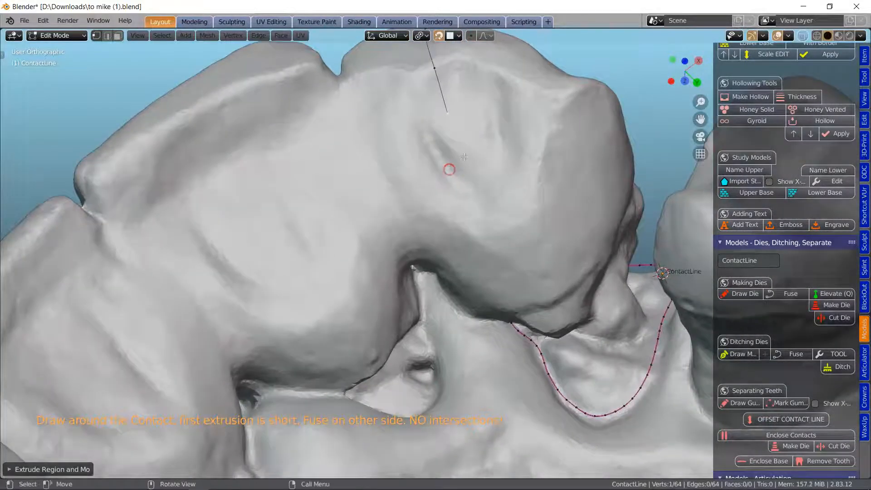
left_click(509, 297)
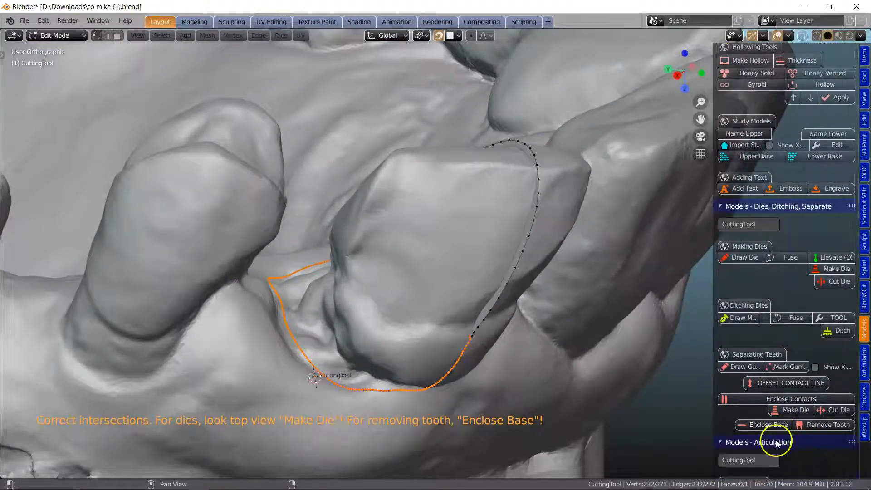
- Enclose the cutter's base and pull its bottom edge down into a socket
left_click(766, 424)
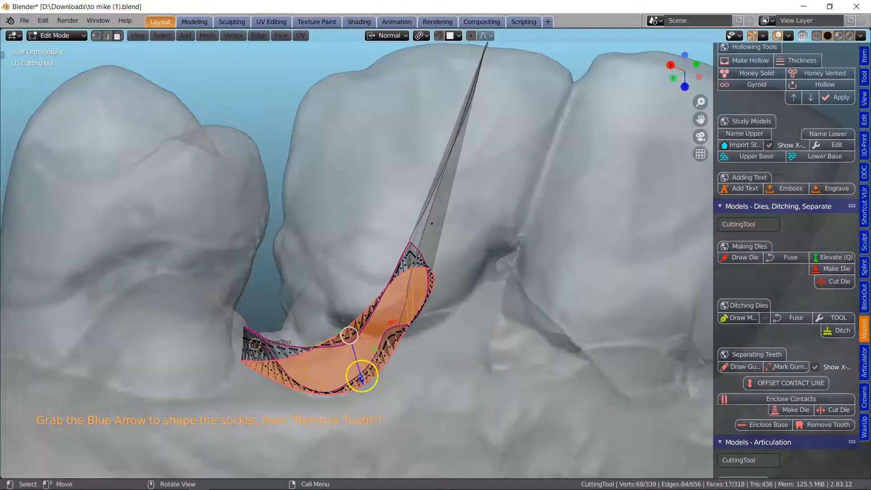
left_click_drag(362, 377, 383, 398)
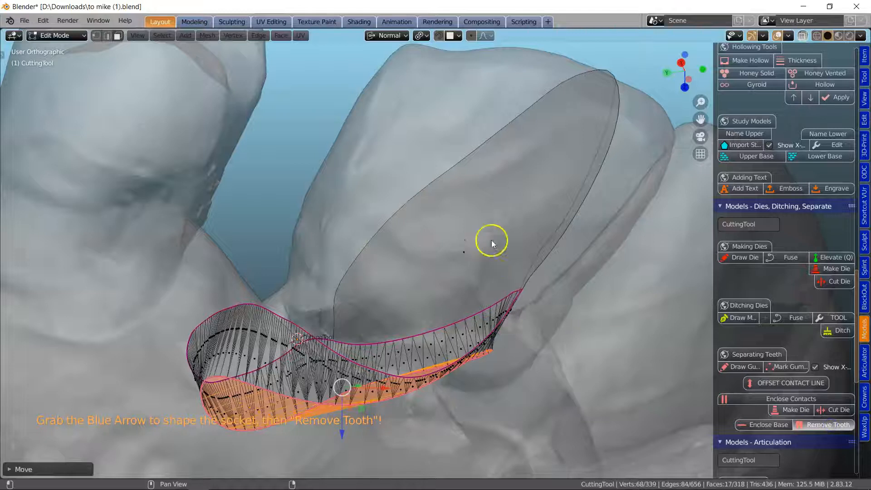
mouse_move(498, 214)
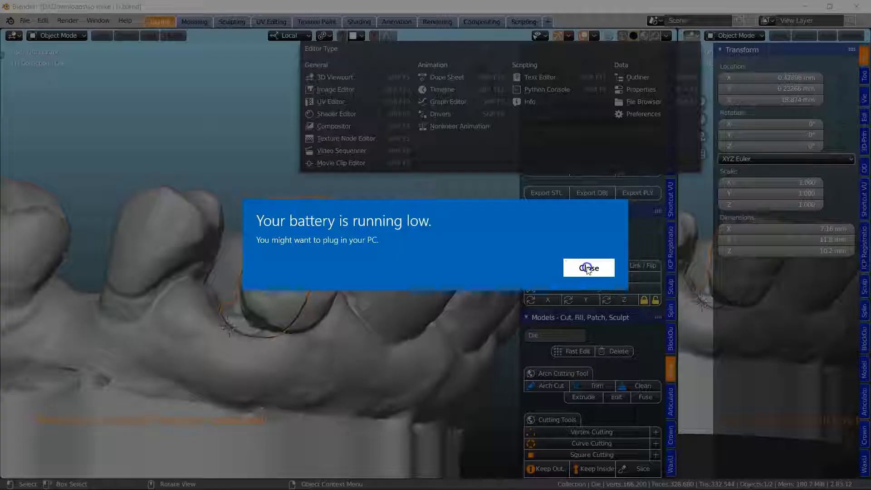
- Dismiss the low battery warning after removing the tooth
left_click(588, 267)
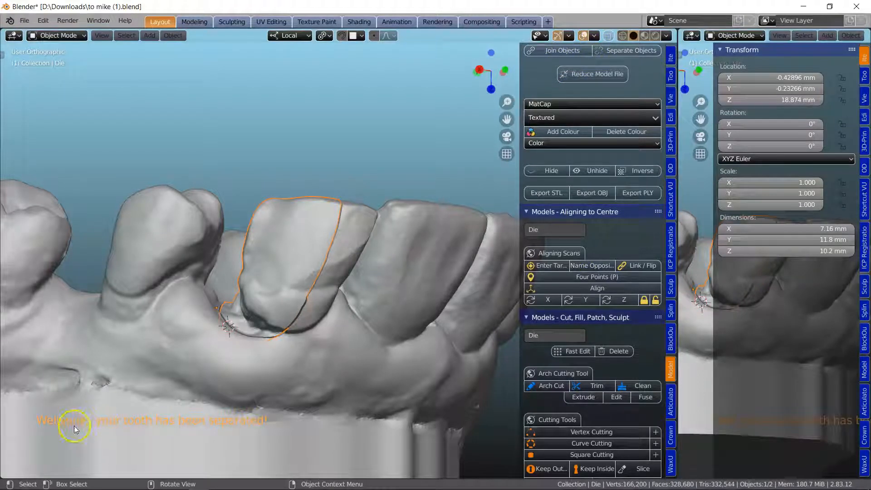